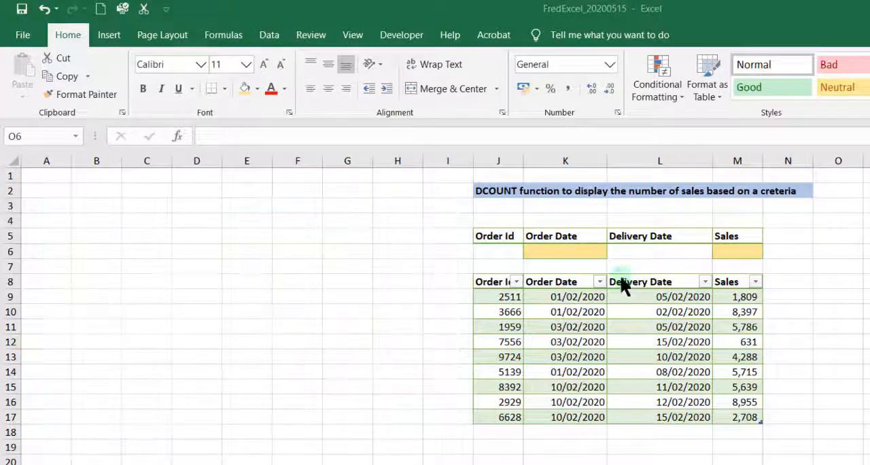
# Enter 1/2/2020 as the Order Date criterion and >2000 as the Sales criterion.
pyautogui.click(564, 251)
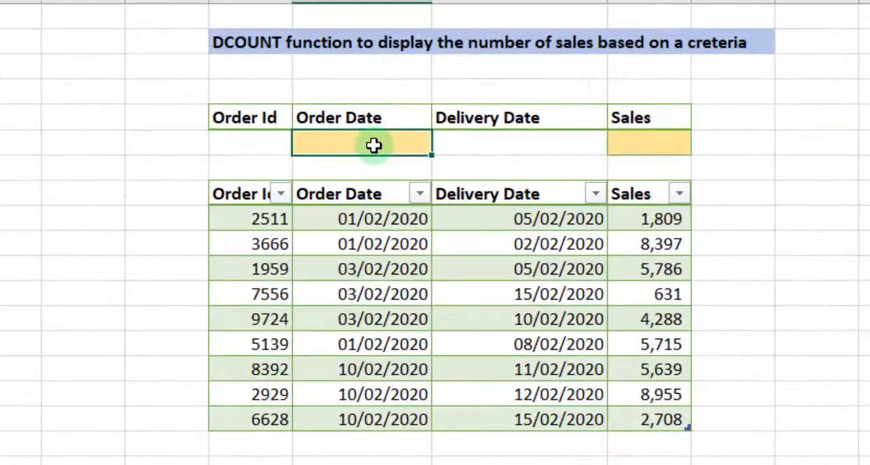
pyautogui.write('1/2/')
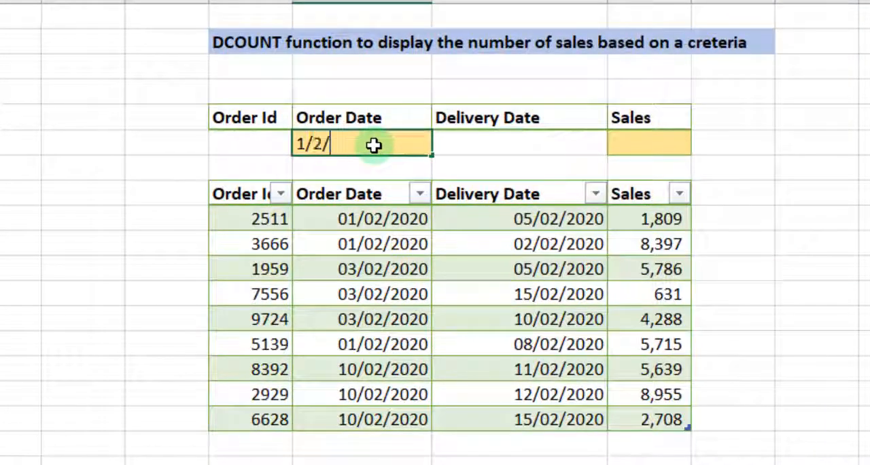
pyautogui.write('2020')
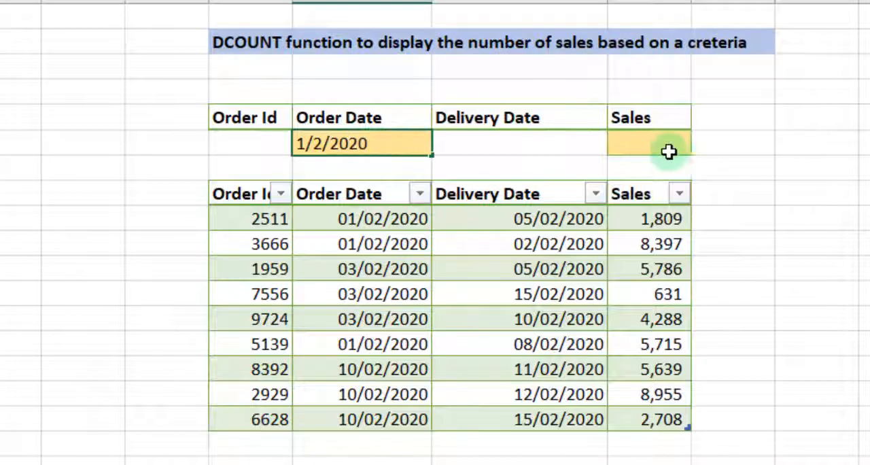
pyautogui.click(649, 144)
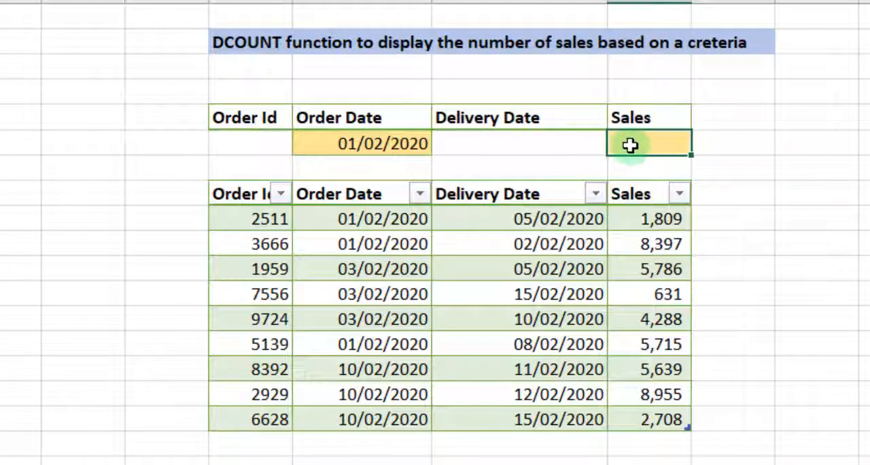
pyautogui.write('>')
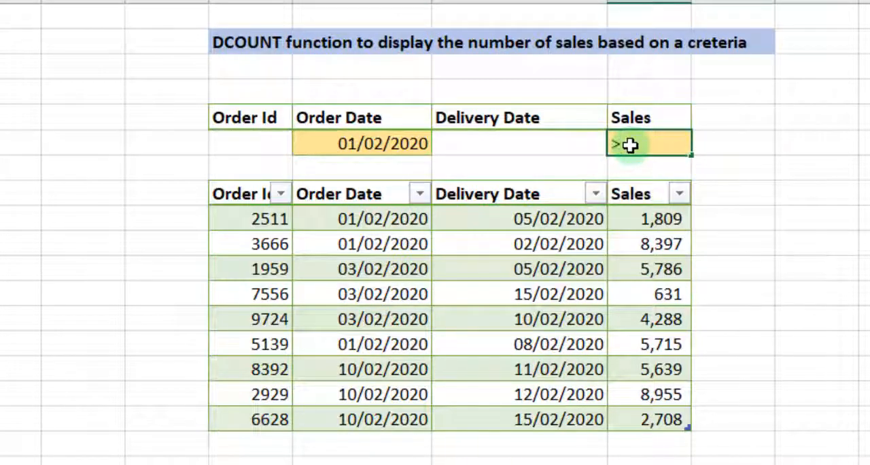
pyautogui.write('000')
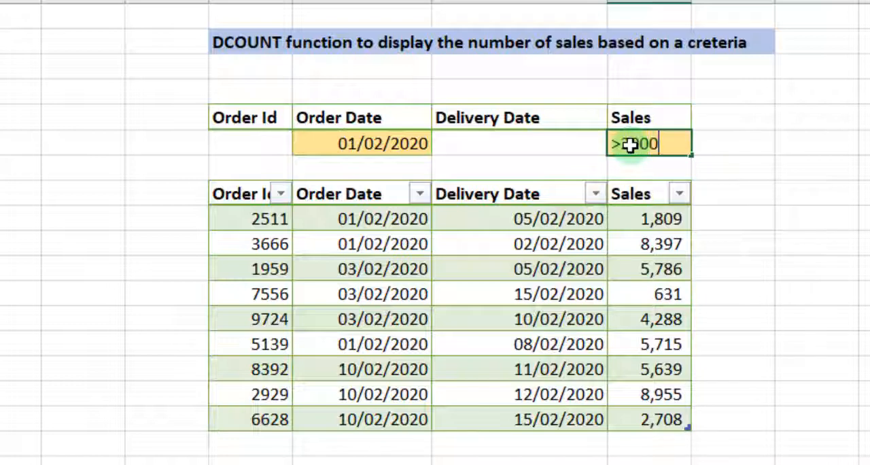
pyautogui.click(361, 144)
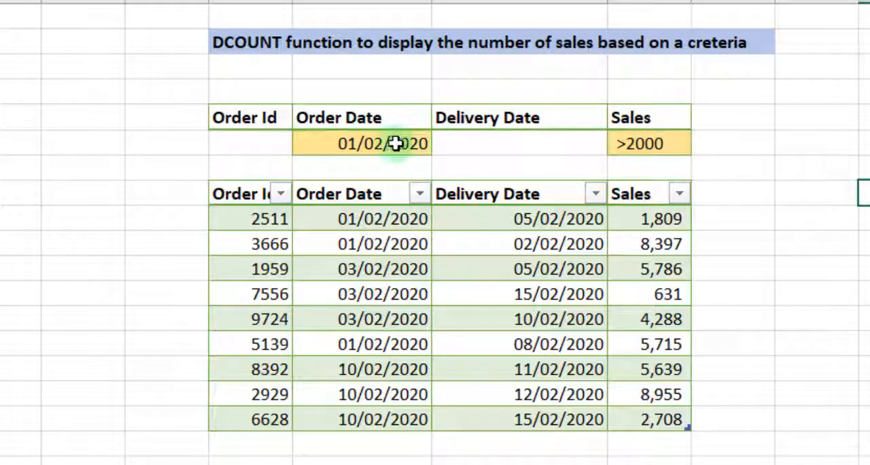
pyautogui.moveTo(348, 172)
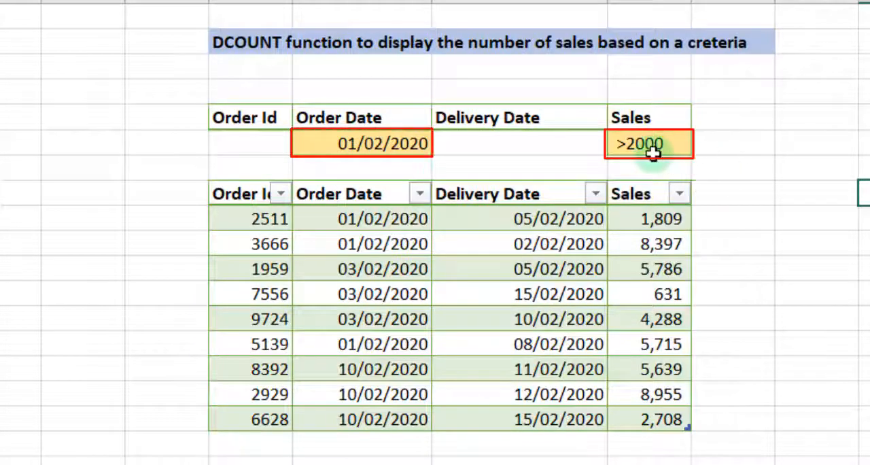
pyautogui.moveTo(837, 314)
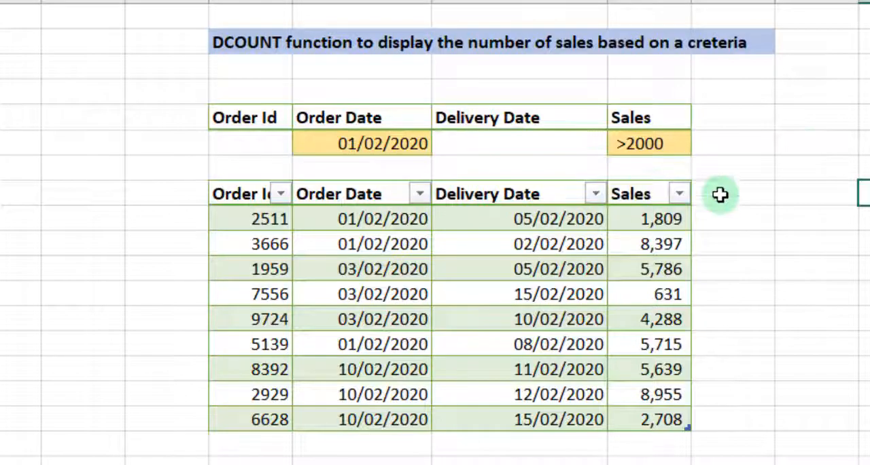
pyautogui.moveTo(757, 241)
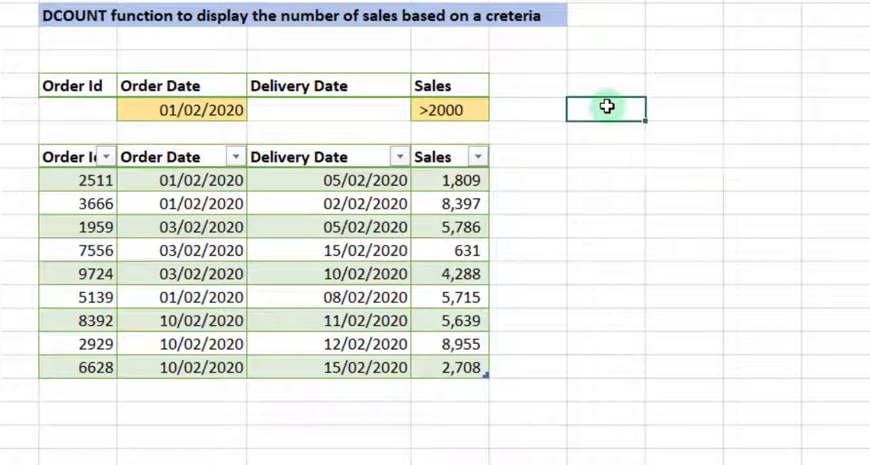
# Enter =DCOUNT(Table1574[#All],Table1574[[#Headers],[Sales]],J5:M6), returning 2 matching sales.
pyautogui.write('=d')
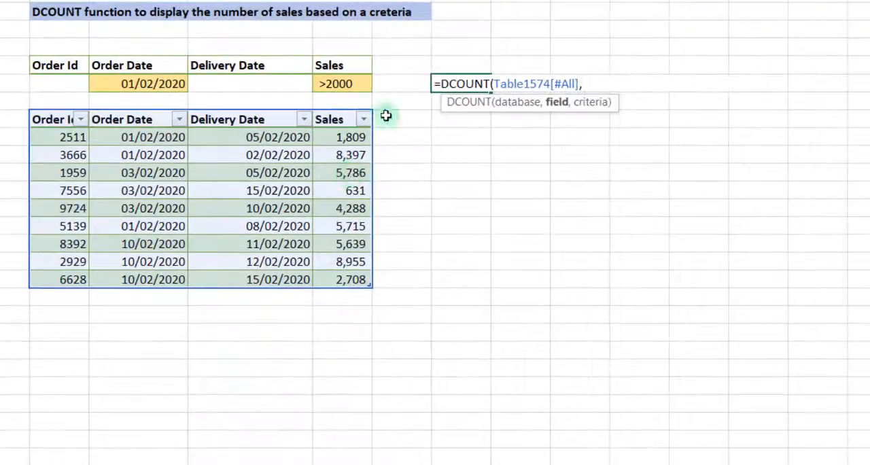
pyautogui.click(329, 120)
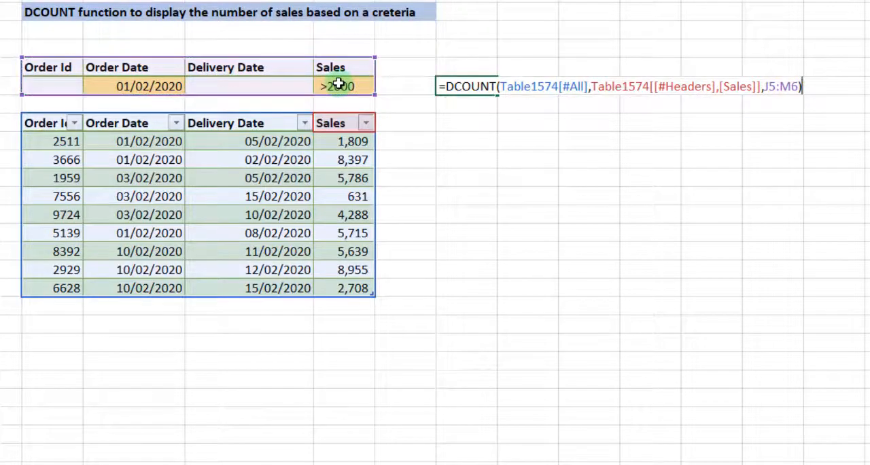
pyautogui.press('Return')
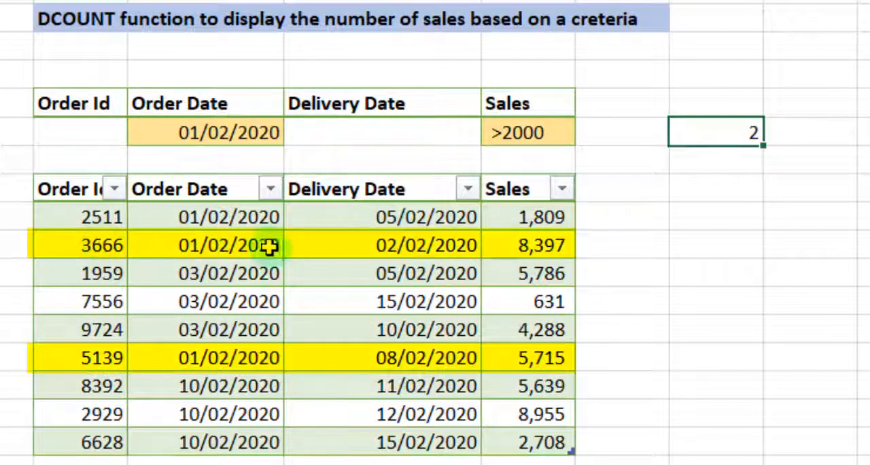
pyautogui.moveTo(269, 119)
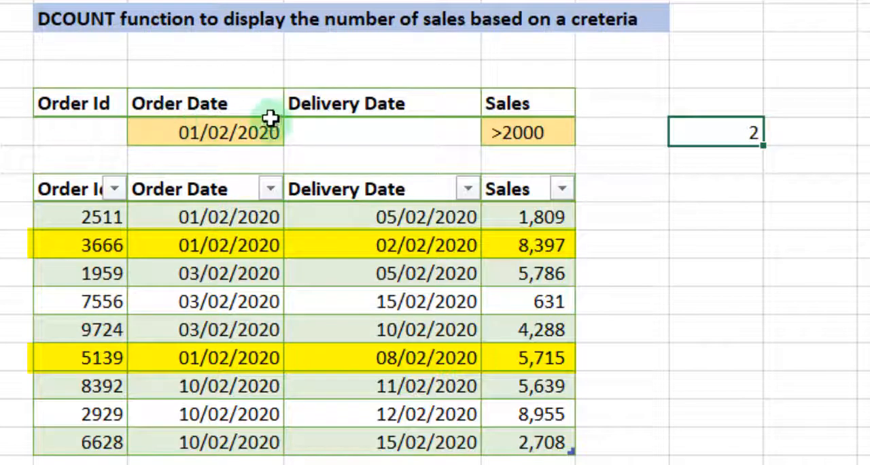
pyautogui.moveTo(242, 146)
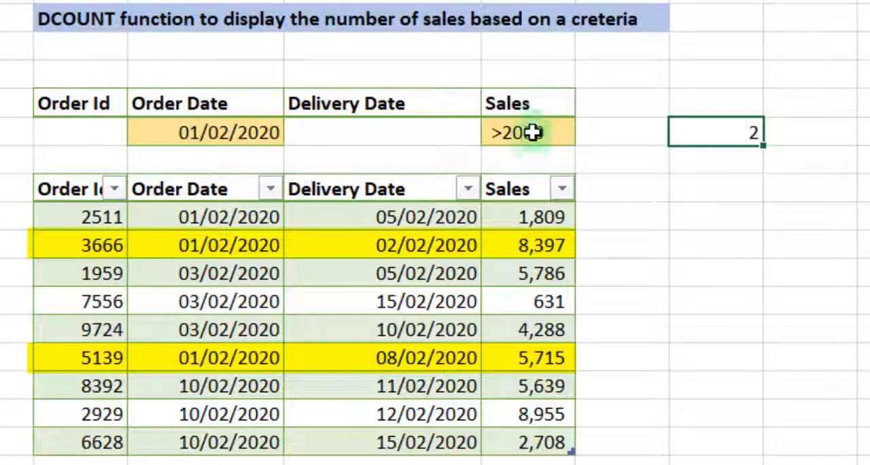
pyautogui.write('00')
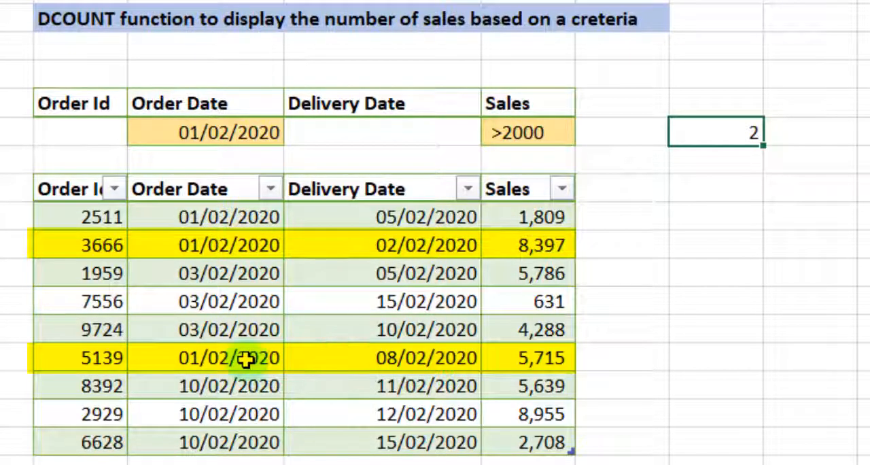
pyautogui.moveTo(296, 155)
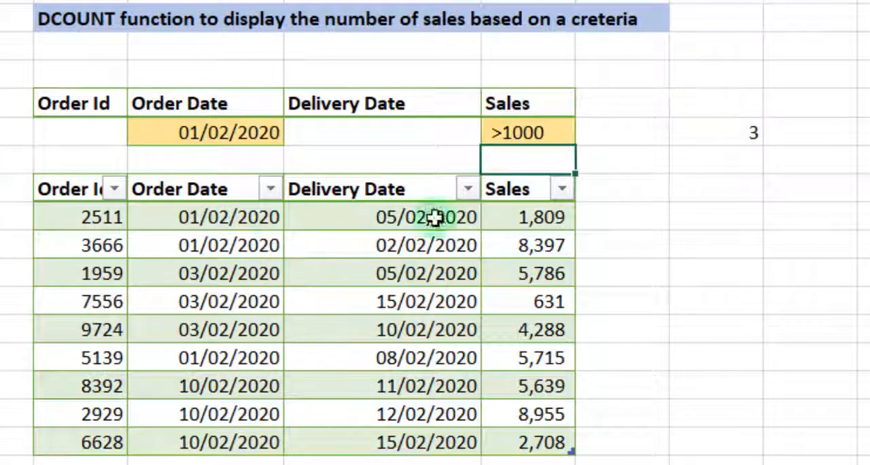
pyautogui.moveTo(465, 219)
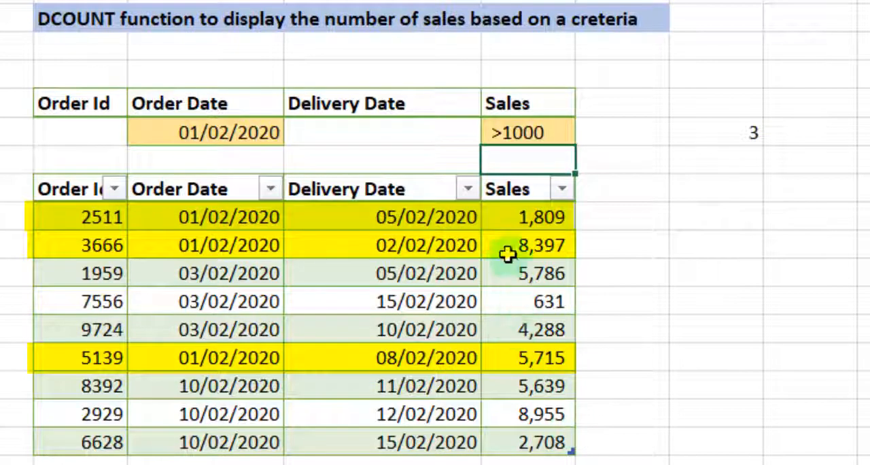
# Change the Sales criterion to >4500 so DCOUNT returns 2 again.
pyautogui.click(528, 132)
pyautogui.write('>')
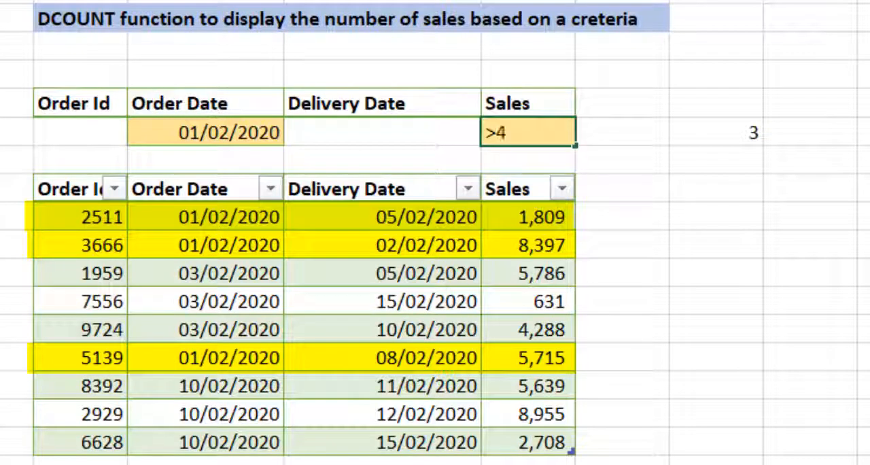
pyautogui.write('4500')
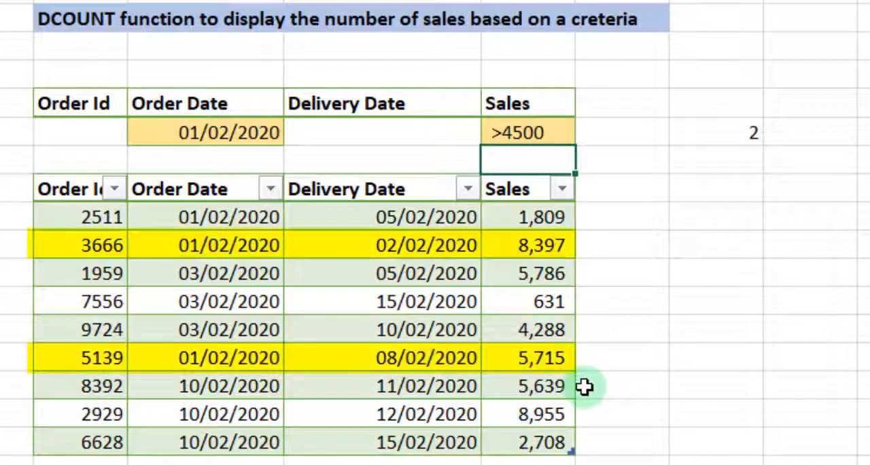
pyautogui.moveTo(593, 250)
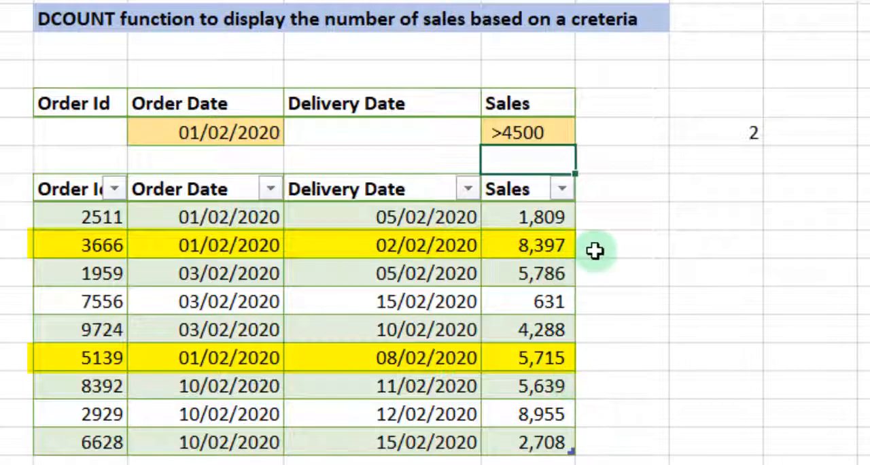